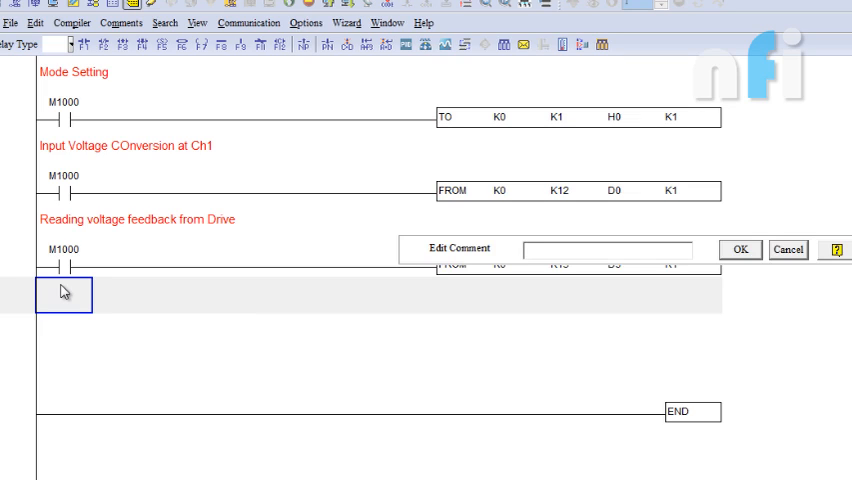
Step: Add the rung comment 'Digital to Analog Card'
{"action": "type", "text": "Digital to"}
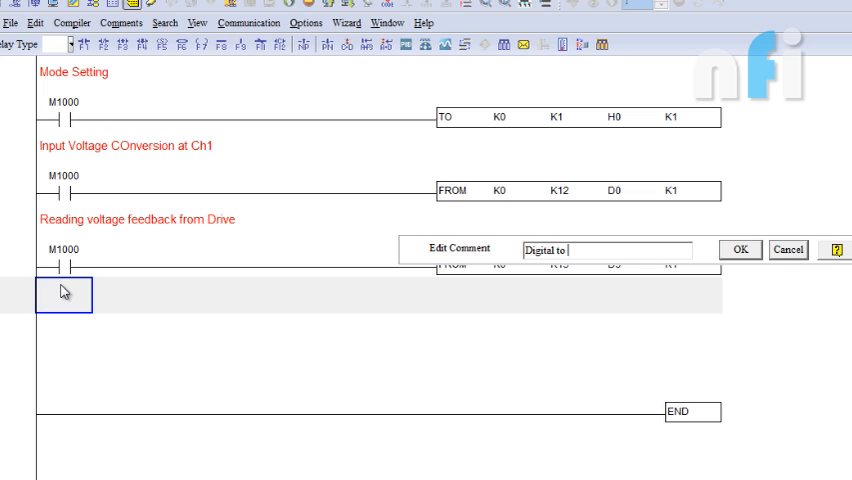
{"action": "type", "text": "Anal"}
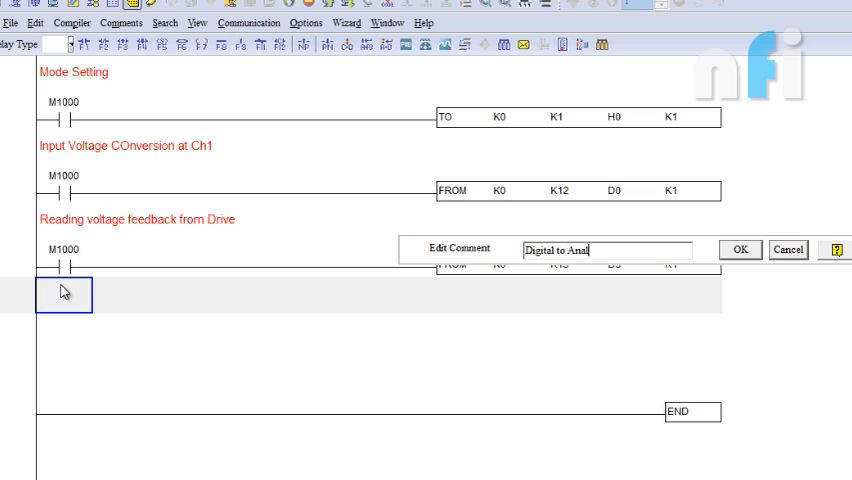
{"action": "left_click", "coordinate": [740, 250]}
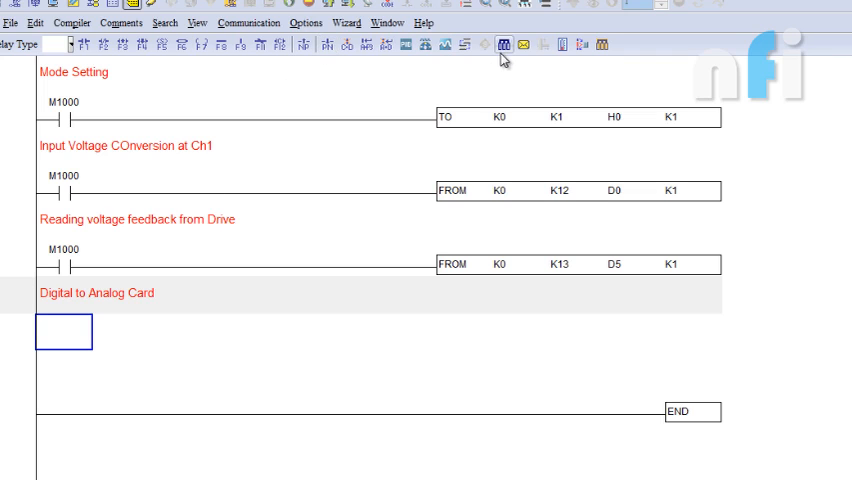
Step: In Auxiliary Design of Extension Module, enable slot 1 as a DVP04DA and enter its setup
{"action": "left_click", "coordinate": [504, 44]}
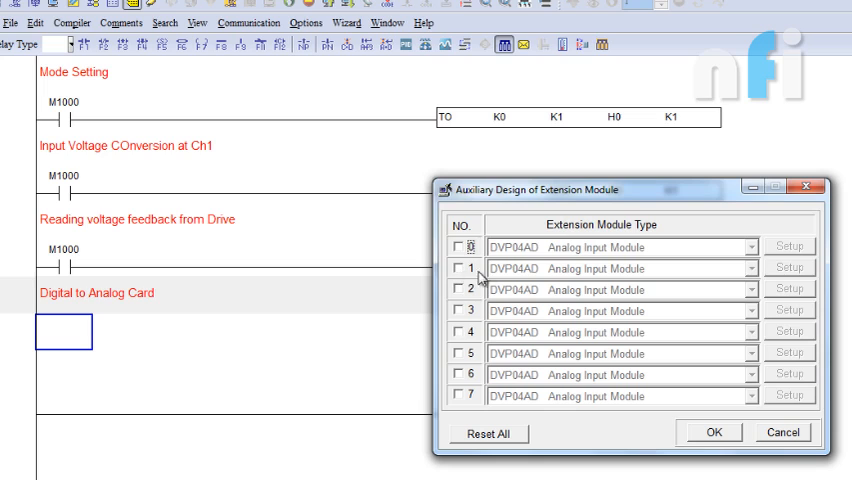
{"action": "left_click", "coordinate": [458, 268]}
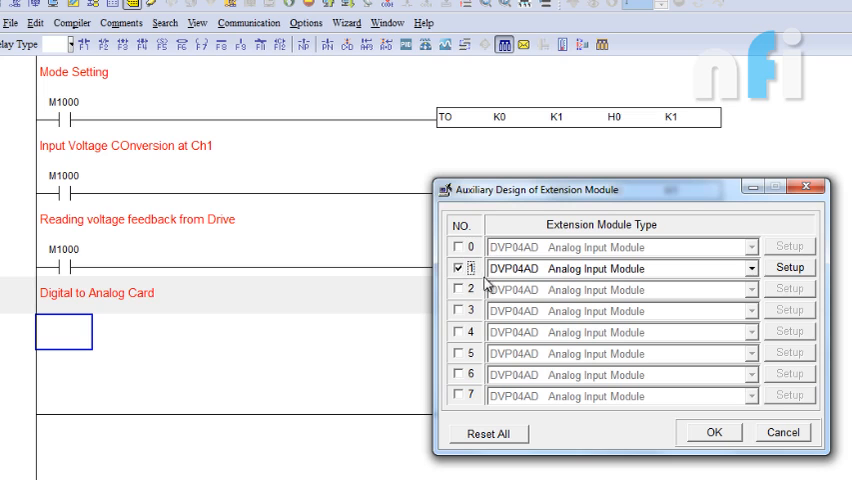
{"action": "left_click", "coordinate": [750, 268]}
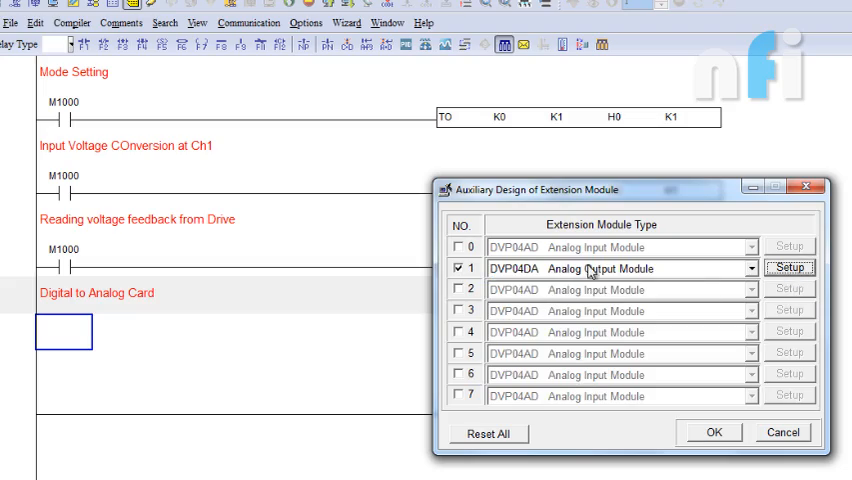
{"action": "left_click", "coordinate": [790, 268]}
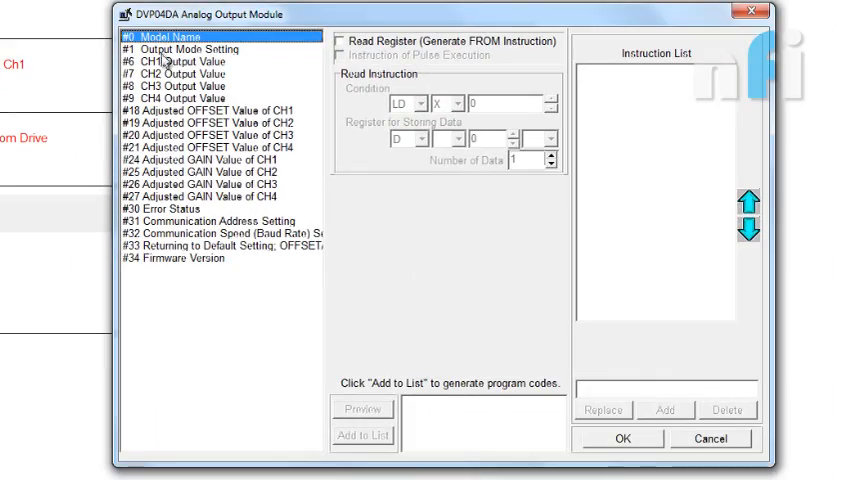
Step: Add an M1000-driven write setting the output mode register to 0V~+10V voltage mode, then move to CH1 Output Value
{"action": "left_click", "coordinate": [196, 48]}
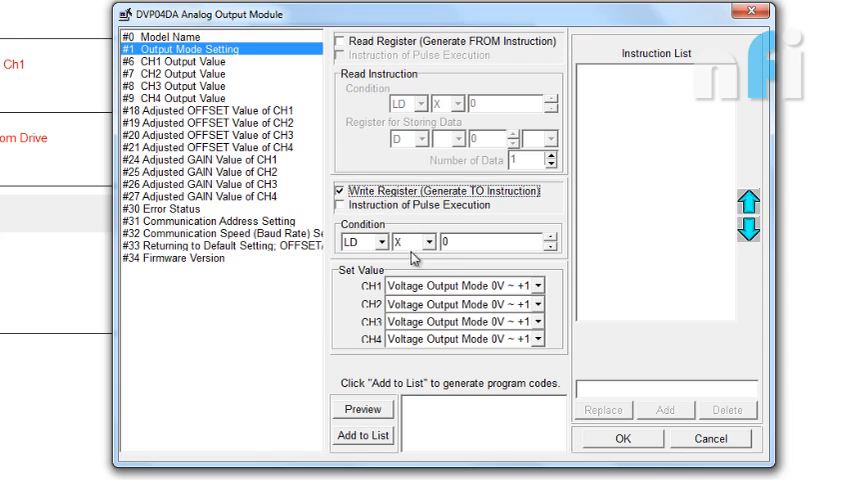
{"action": "left_click", "coordinate": [410, 242]}
{"action": "type", "text": "1000"}
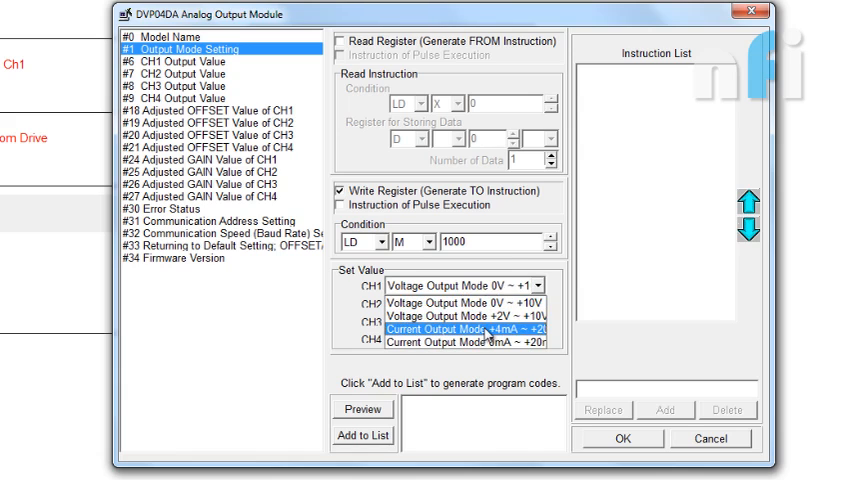
{"action": "left_click", "coordinate": [456, 288]}
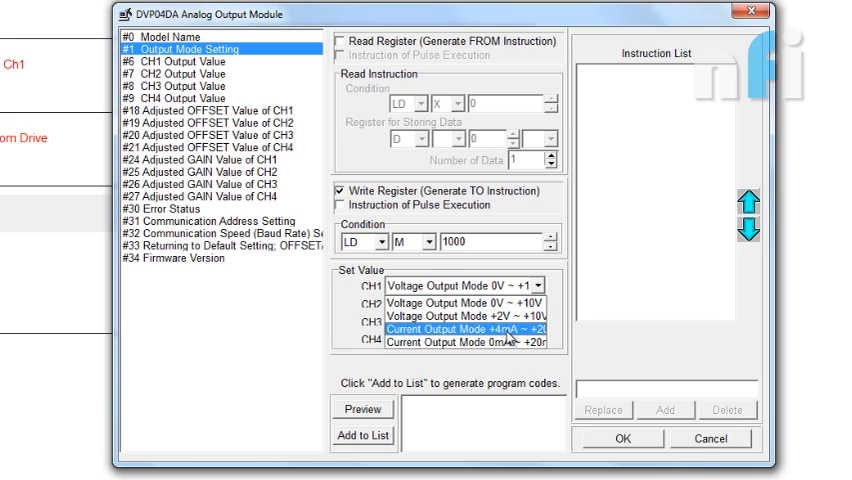
{"action": "mouse_move", "coordinate": [512, 350]}
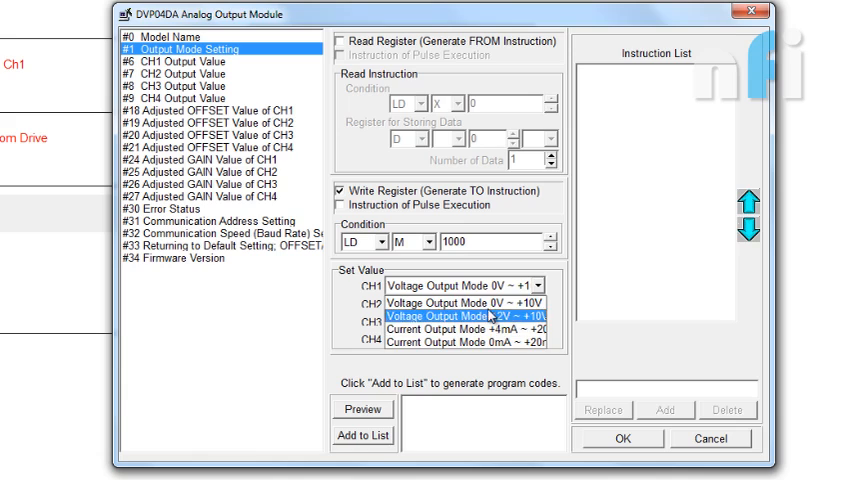
{"action": "left_click", "coordinate": [460, 300]}
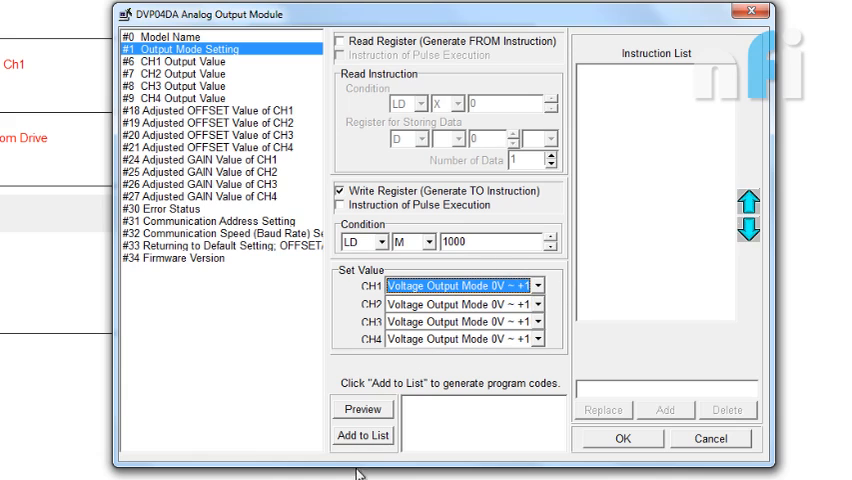
{"action": "left_click", "coordinate": [364, 436]}
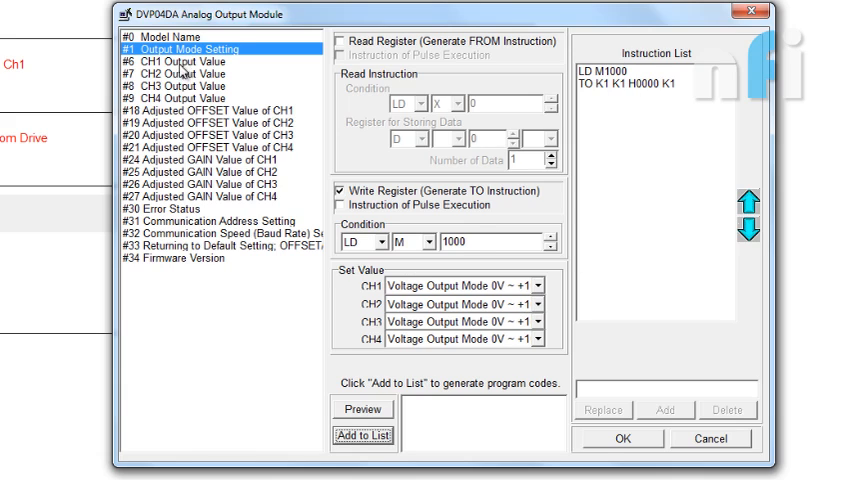
{"action": "left_click", "coordinate": [180, 60]}
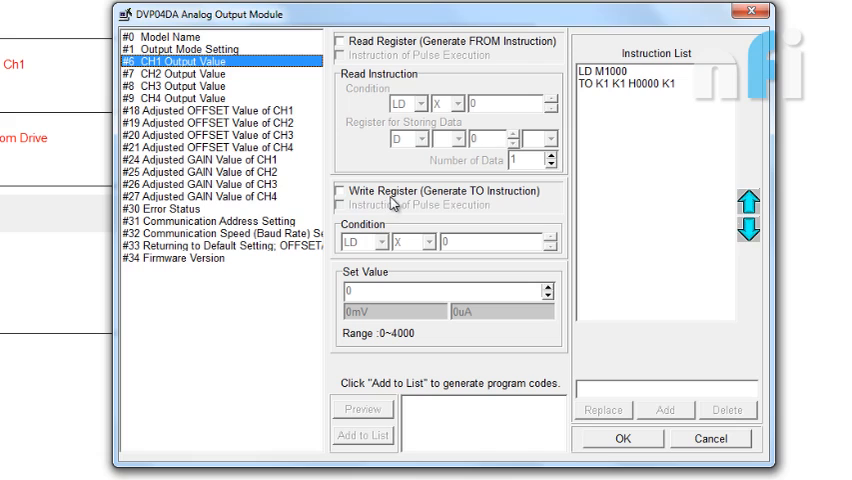
Step: Write 2000 to channel 1's output value via M1000 and accept the generated instructions
{"action": "left_click", "coordinate": [428, 242]}
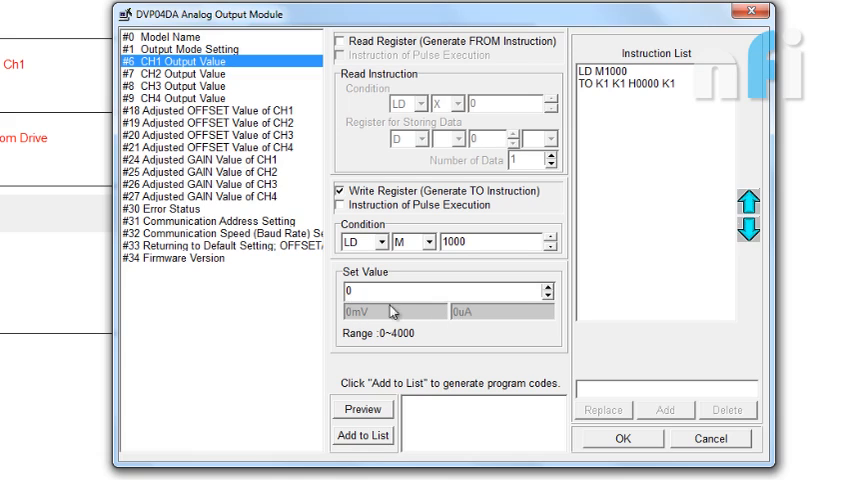
{"action": "type", "text": "10"}
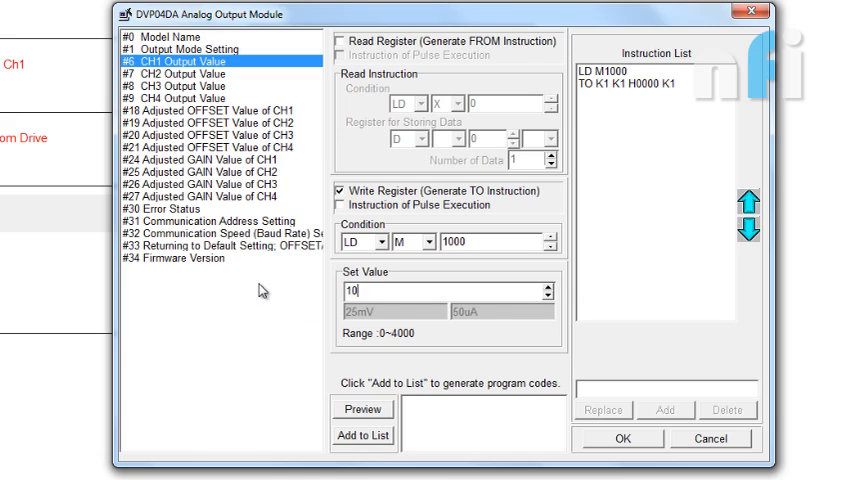
{"action": "type", "text": "1000"}
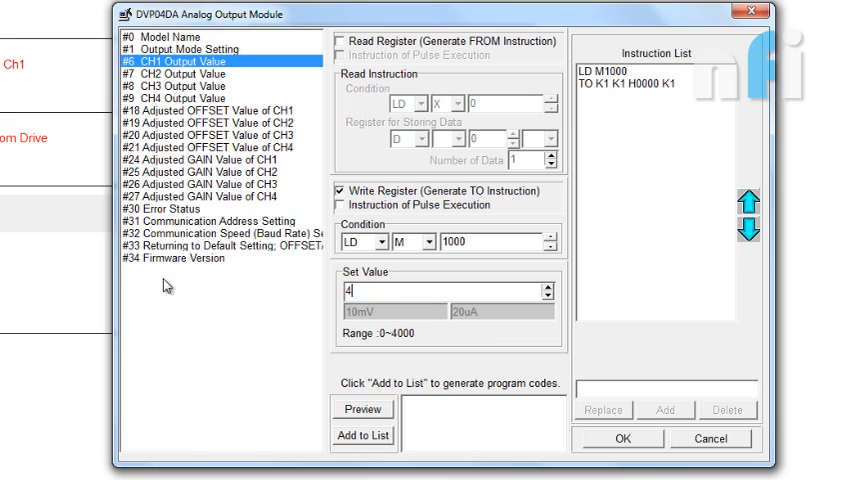
{"action": "type", "text": "000"}
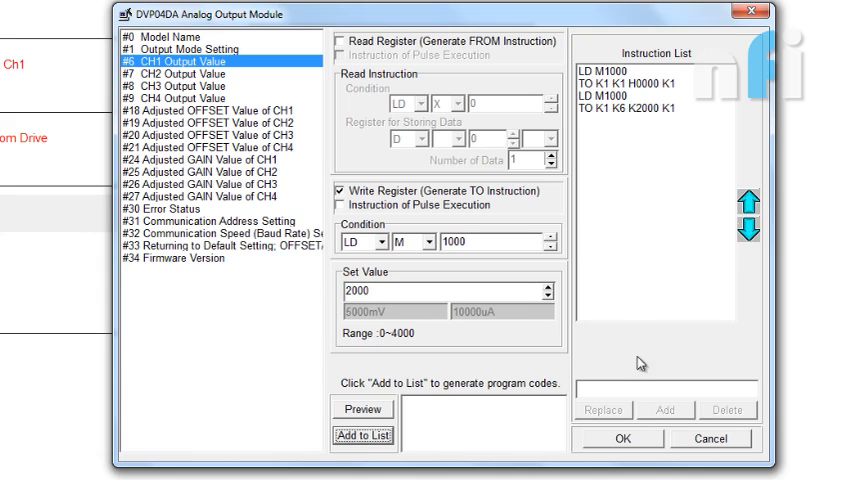
{"action": "left_click", "coordinate": [620, 438]}
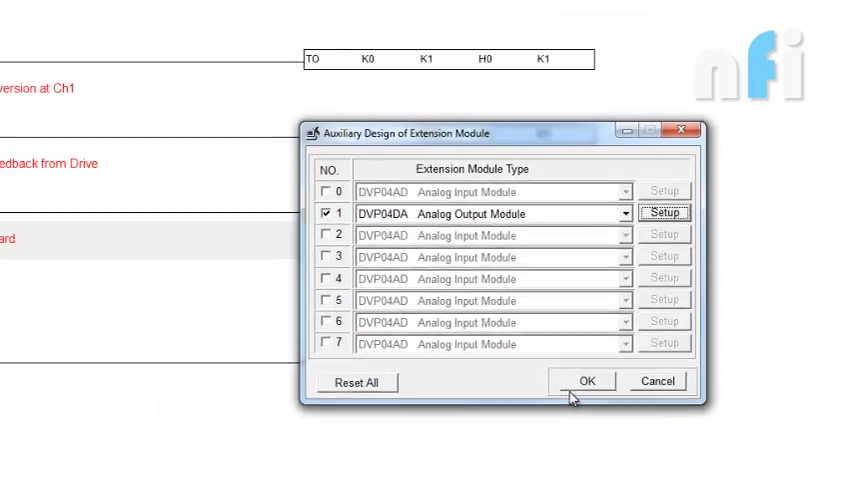
Step: Insert the DVP04DA rungs into the ladder and comment them 'Ch1 Voltage Output'
{"action": "left_click", "coordinate": [584, 380]}
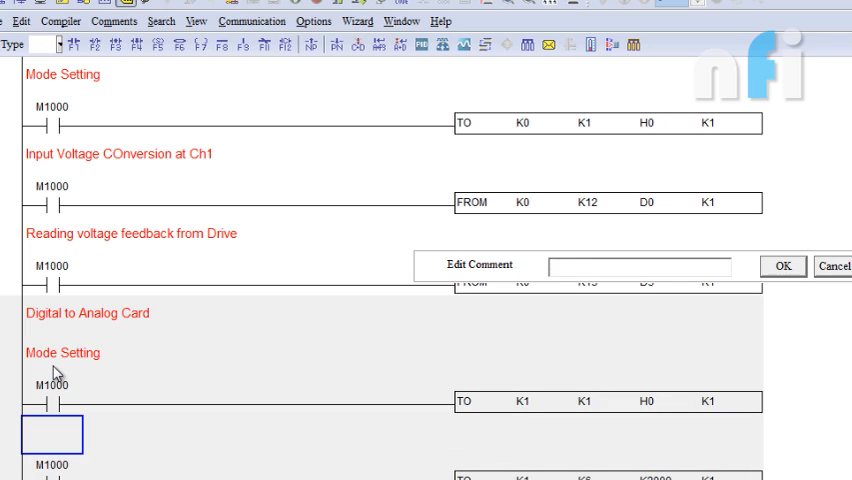
{"action": "type", "text": "Ch1 Volts"}
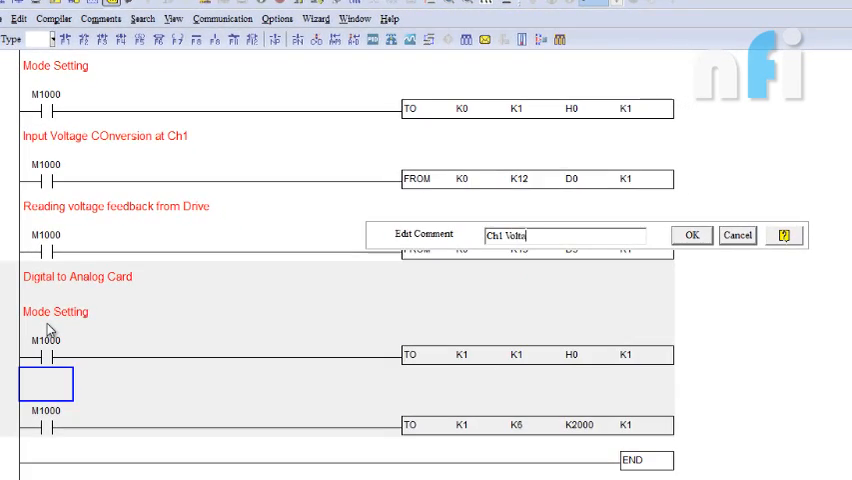
{"action": "left_click", "coordinate": [688, 236]}
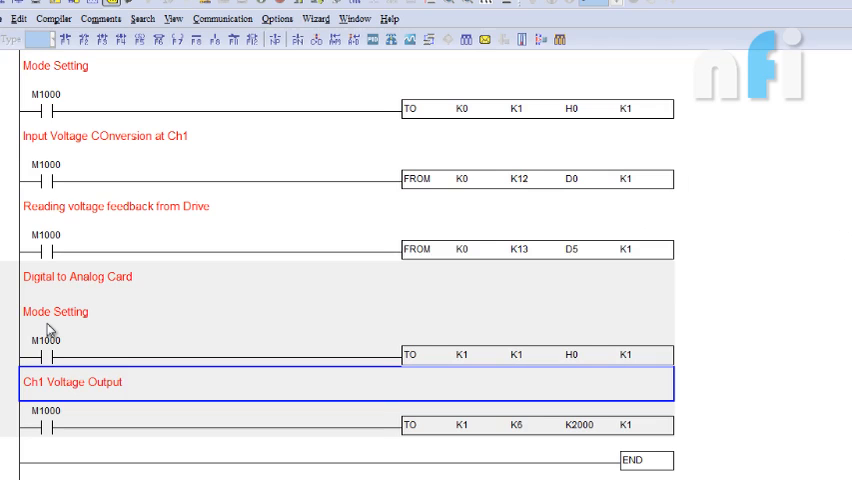
{"action": "mouse_move", "coordinate": [126, 286]}
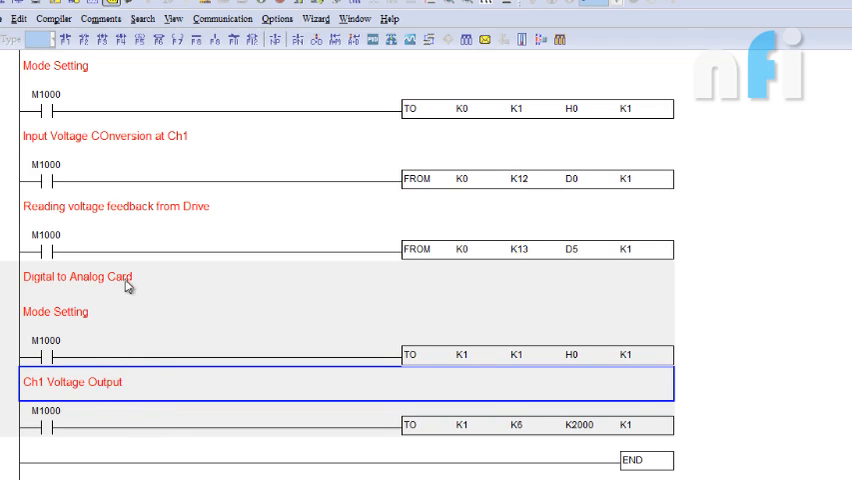
Step: Extend the Digital to Analog Card comment with the range ( 0 ~ 4000 ) = ( 0 ~ 10VDC)
{"action": "double_click", "coordinate": [78, 276]}
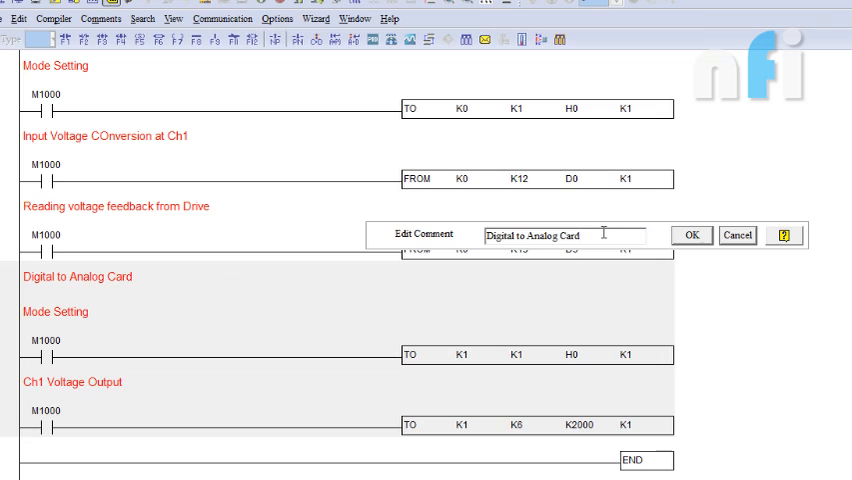
{"action": "type", "text": "("}
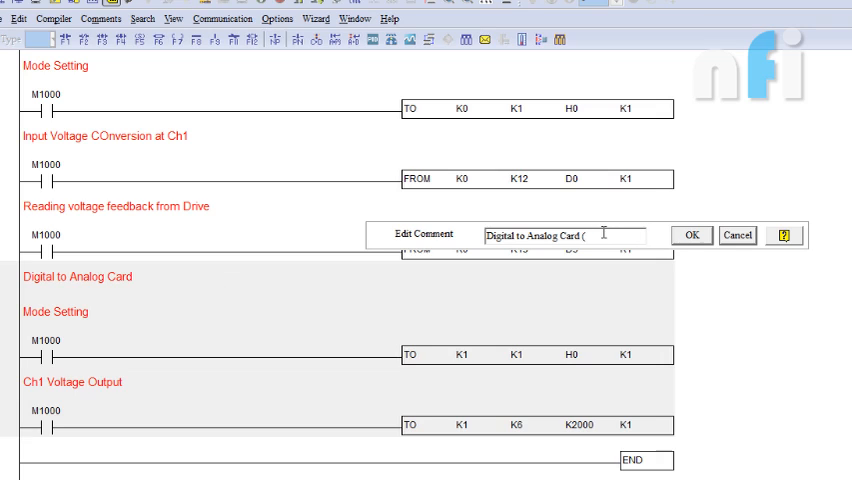
{"action": "type", "text": "0 ~ 10"}
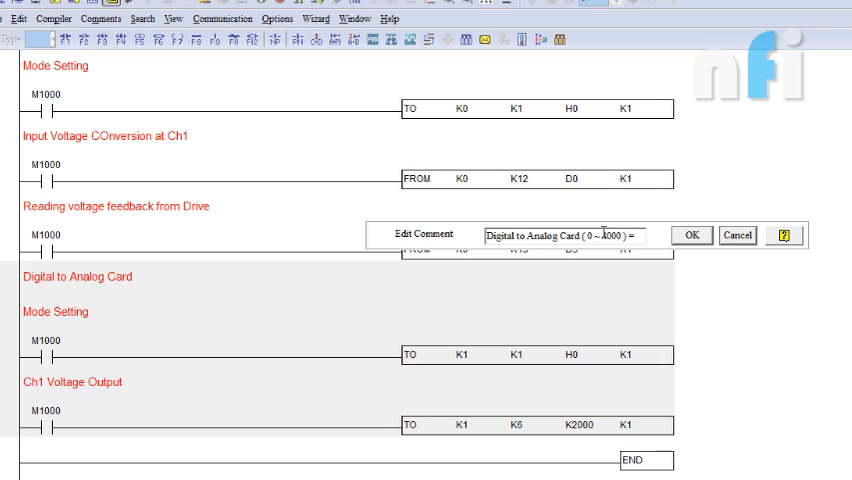
{"action": "type", "text": "( 0 ~ 10)"}
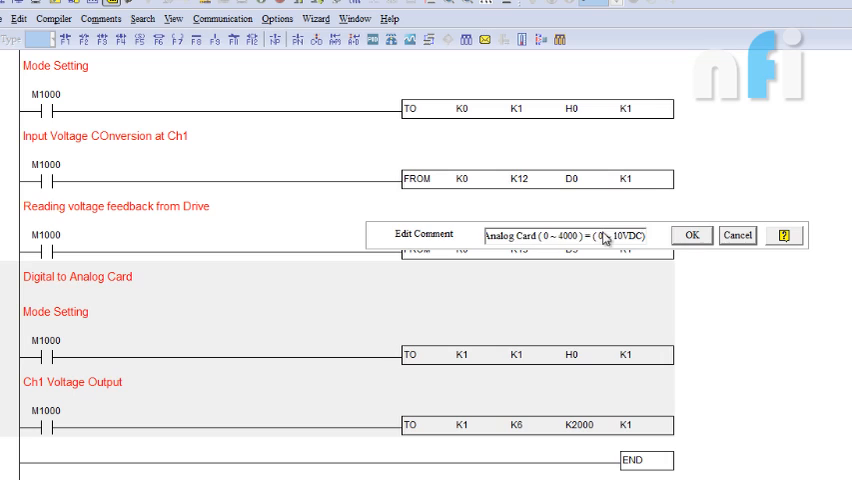
{"action": "left_click", "coordinate": [688, 236]}
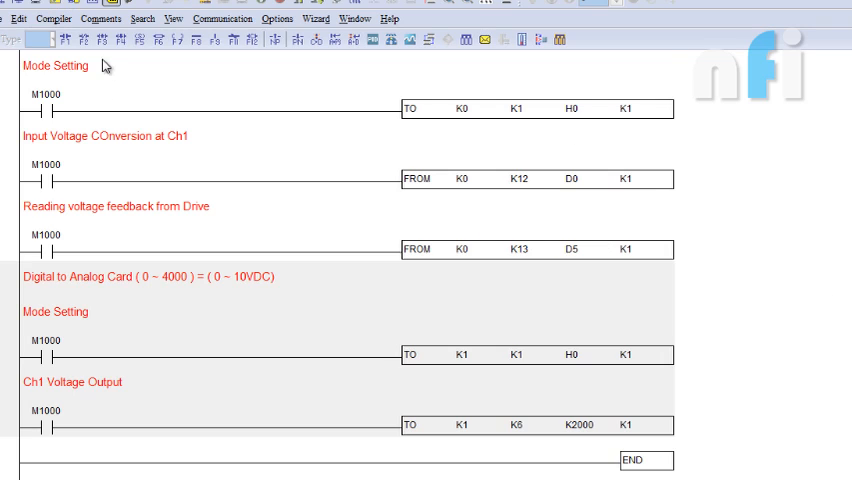
Step: Add a top comment 'Analog to Digital ( 0 ~ 10VDC) = ( 0 ~ 8000)'
{"action": "left_click", "coordinate": [56, 66]}
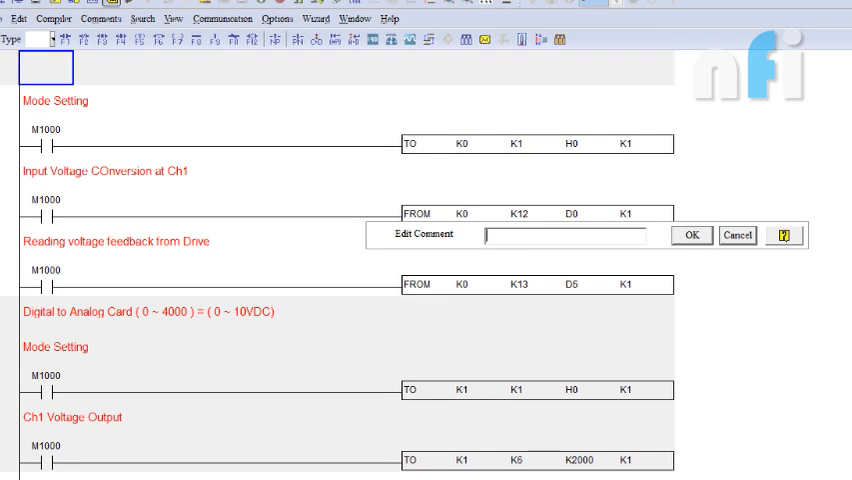
{"action": "type", "text": "Analog to Digital ("}
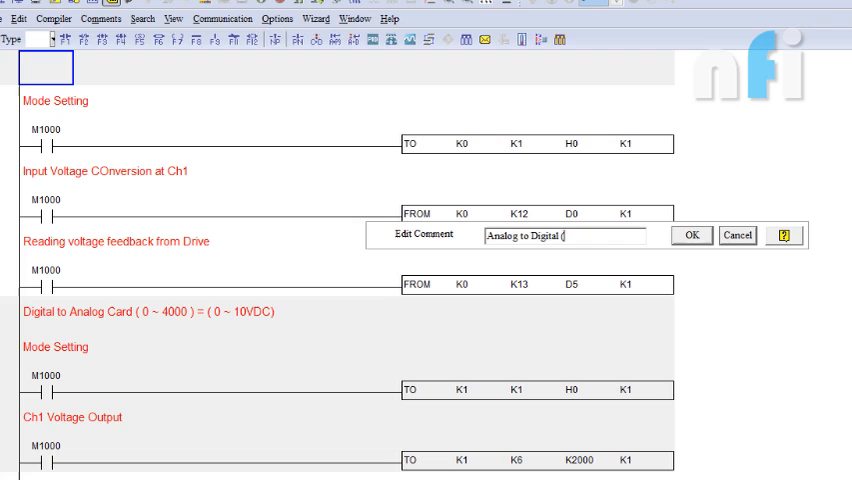
{"action": "type", "text": "0~"}
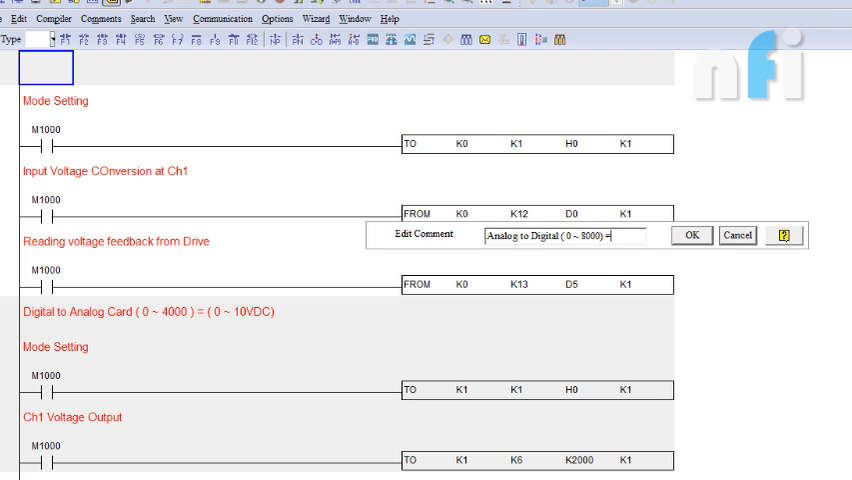
{"action": "type", "text": "( 0 ~"}
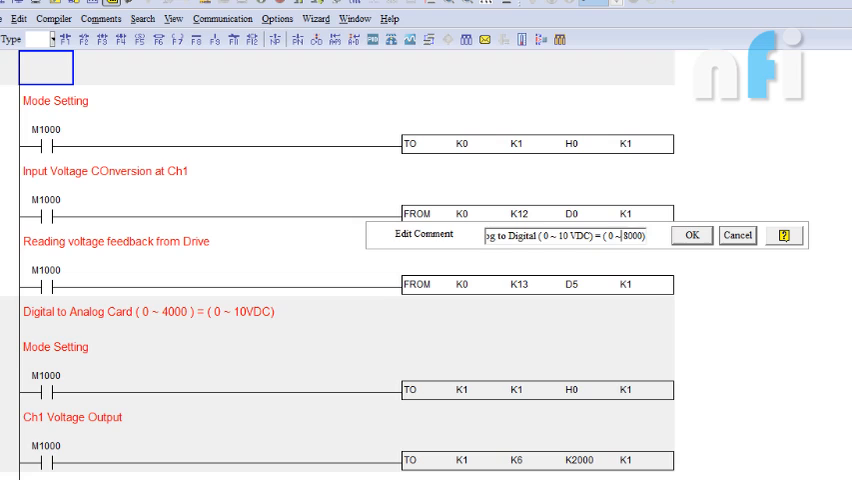
{"action": "left_click", "coordinate": [688, 236]}
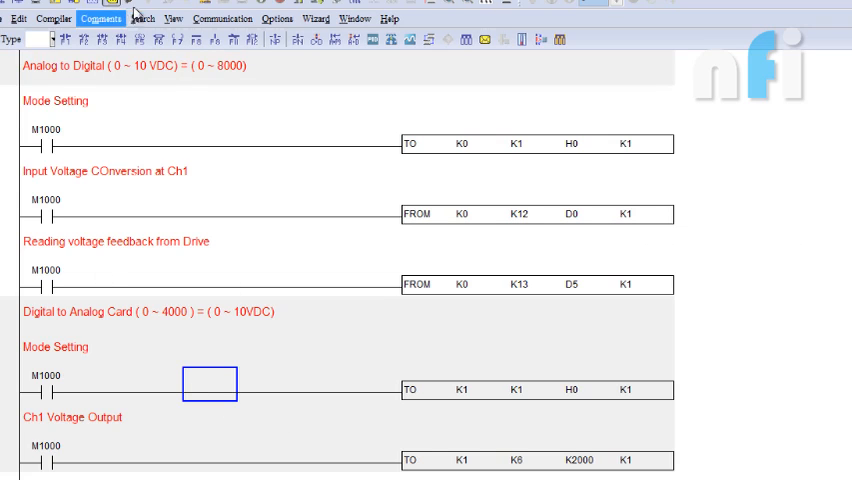
Step: Request Online Mode with D35 now as the channel 1 output operand, and dismiss the compile prompt
{"action": "left_click", "coordinate": [118, 8]}
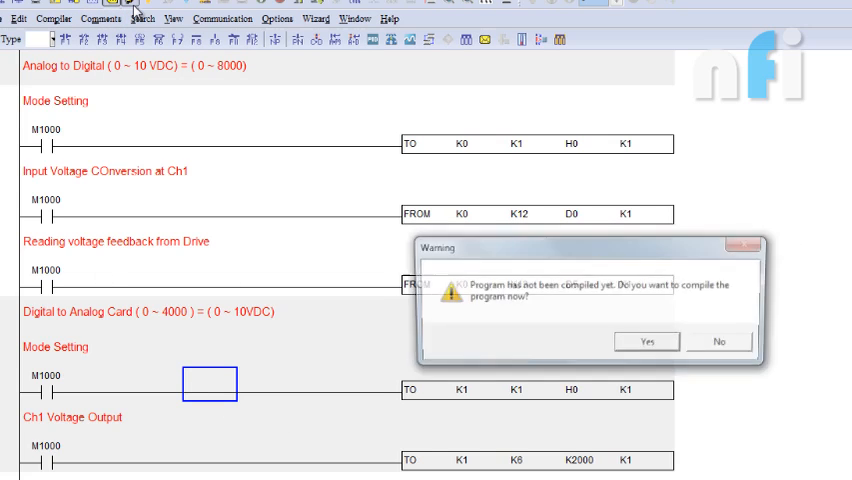
{"action": "left_click", "coordinate": [646, 340]}
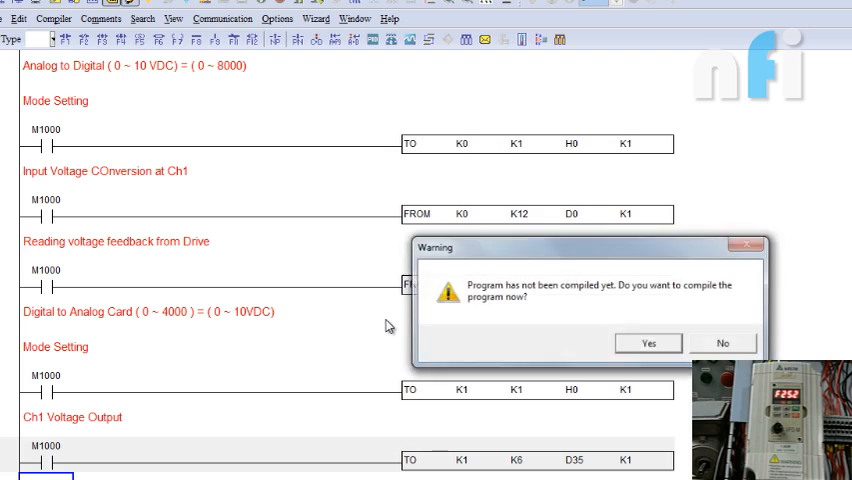
Step: Compile and go online, then step D35's present value through K1000, K2000, K3000 and K4000
{"action": "left_click", "coordinate": [648, 344]}
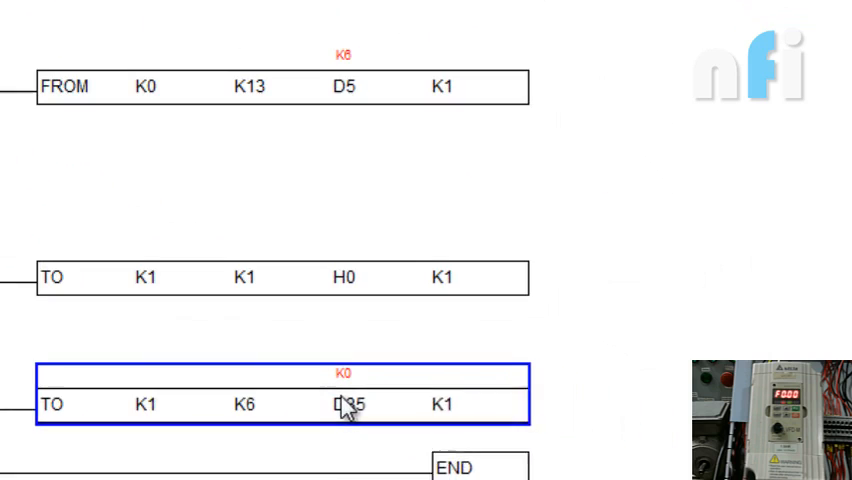
{"action": "double_click", "coordinate": [344, 404]}
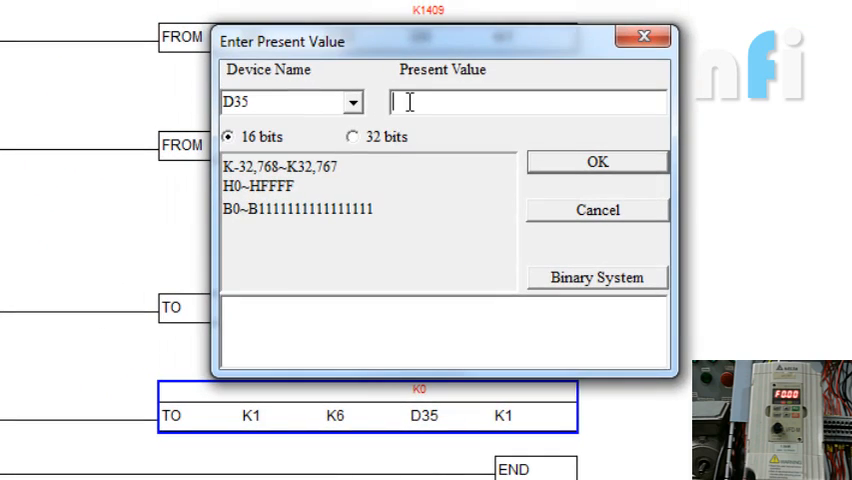
{"action": "type", "text": "k10"}
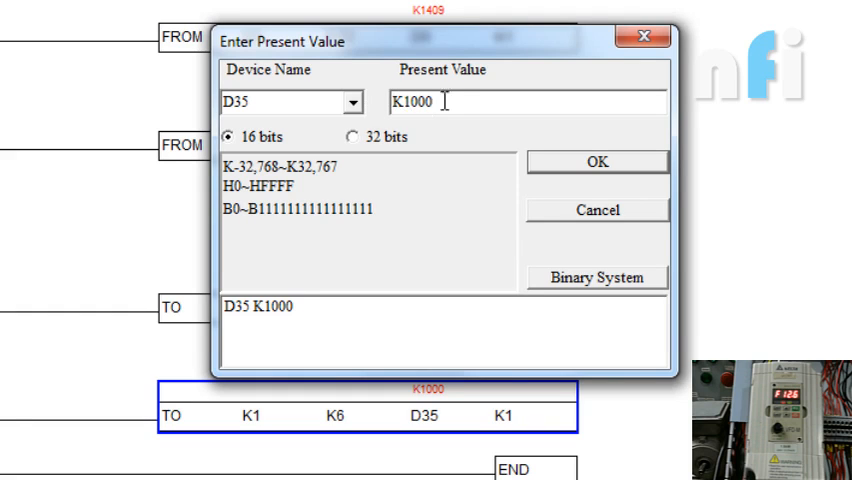
{"action": "type", "text": "2000"}
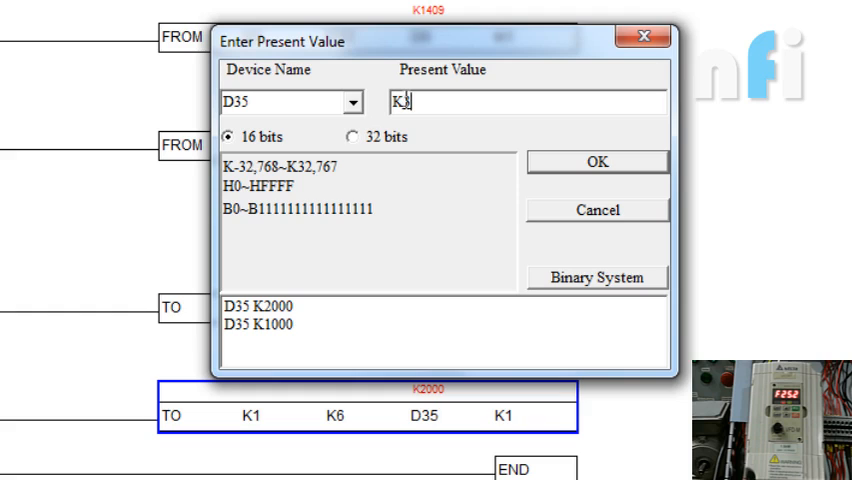
{"action": "type", "text": "3000"}
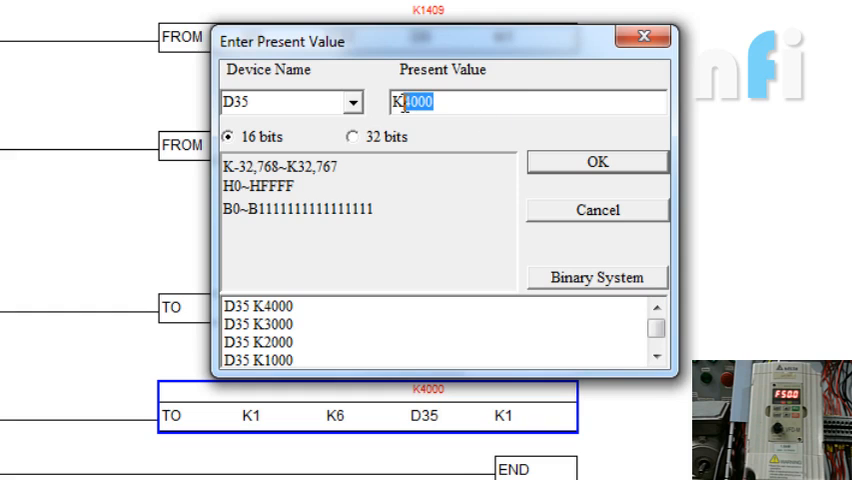
{"action": "type", "text": "333"}
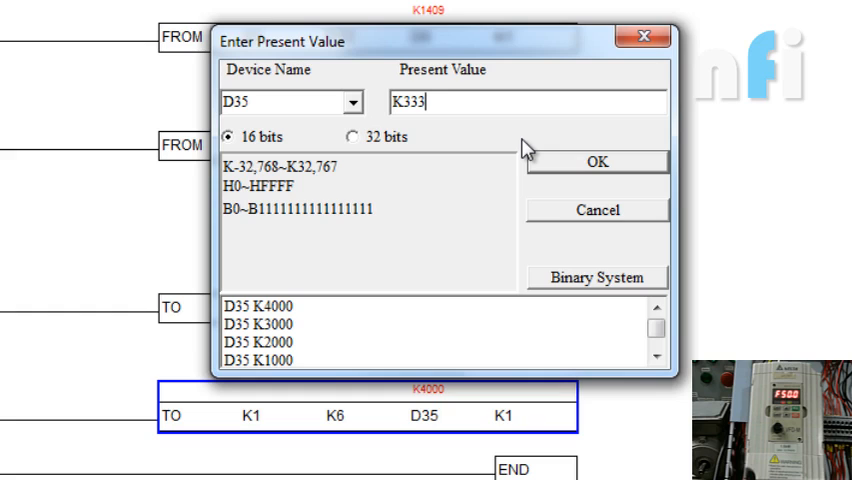
{"action": "left_click", "coordinate": [596, 160]}
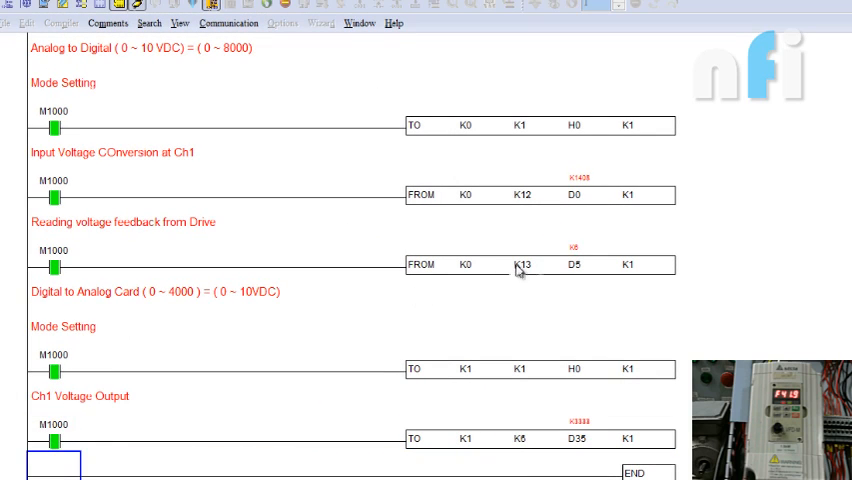
{"action": "mouse_move", "coordinate": [616, 310]}
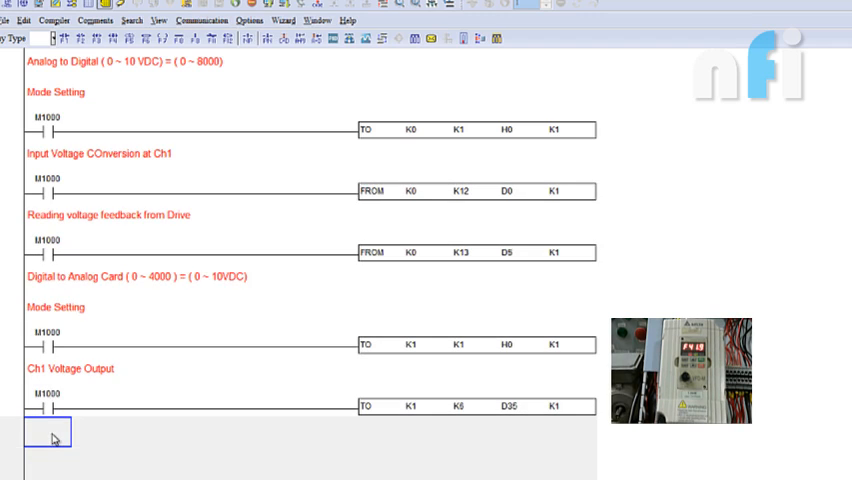
Step: Add the 'Scaling' comment for the new DIV D0 K2 D35 rung
{"action": "type", "text": "Scaling"}
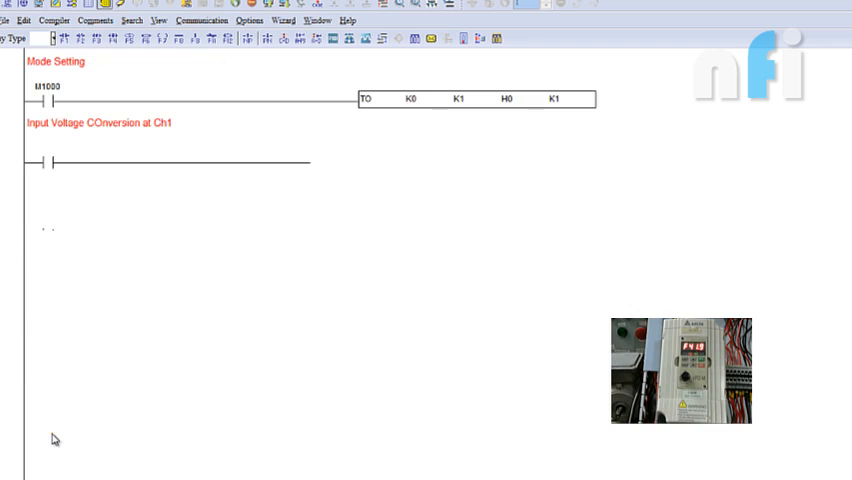
{"action": "scroll", "scroll_direction": "down", "scroll_amount": 3}
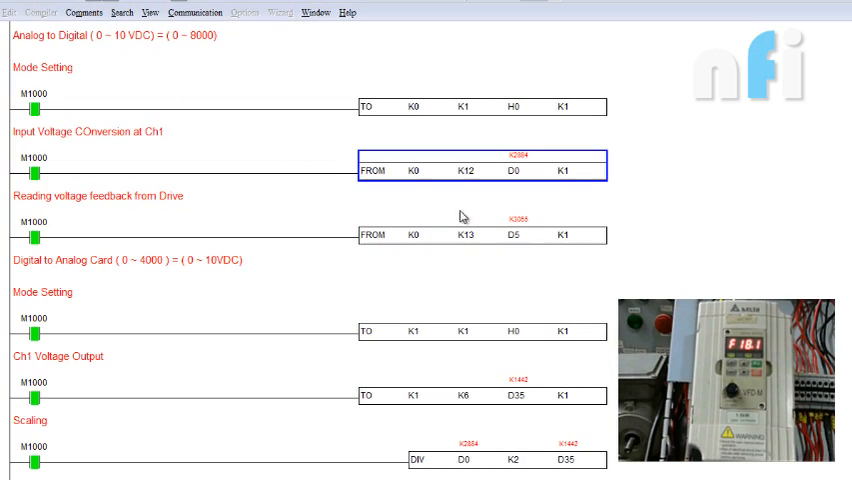
{"action": "scroll", "scroll_direction": "down", "scroll_amount": 3}
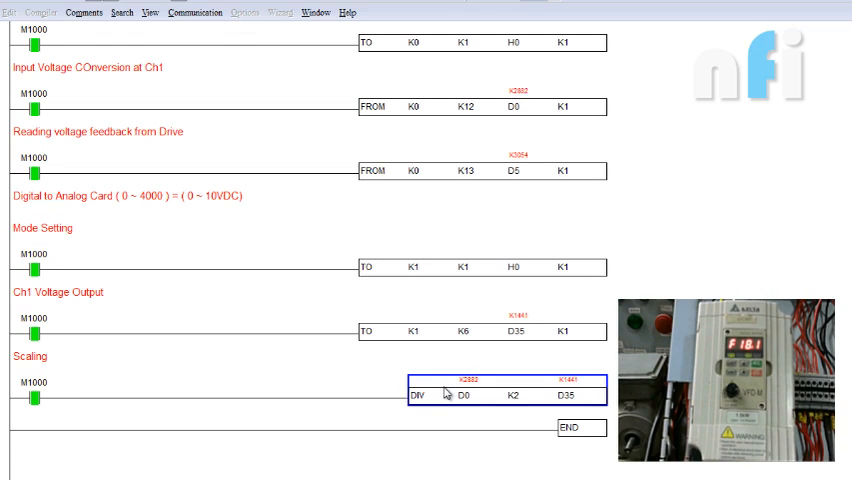
{"action": "scroll", "scroll_direction": "down", "scroll_amount": 3}
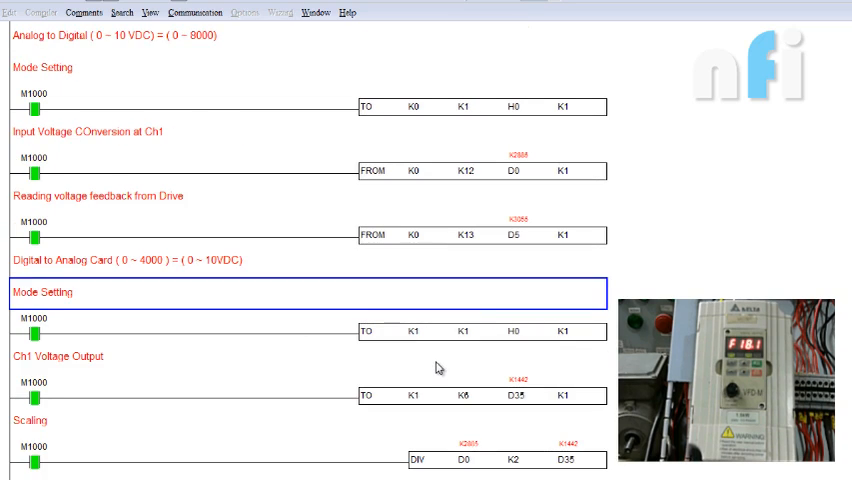
{"action": "scroll", "scroll_direction": "down", "scroll_amount": 3}
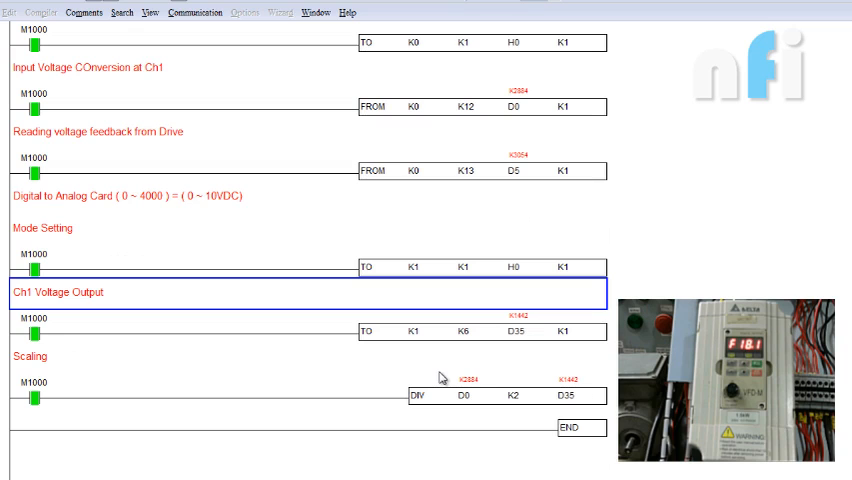
{"action": "scroll", "scroll_direction": "down", "scroll_amount": 3}
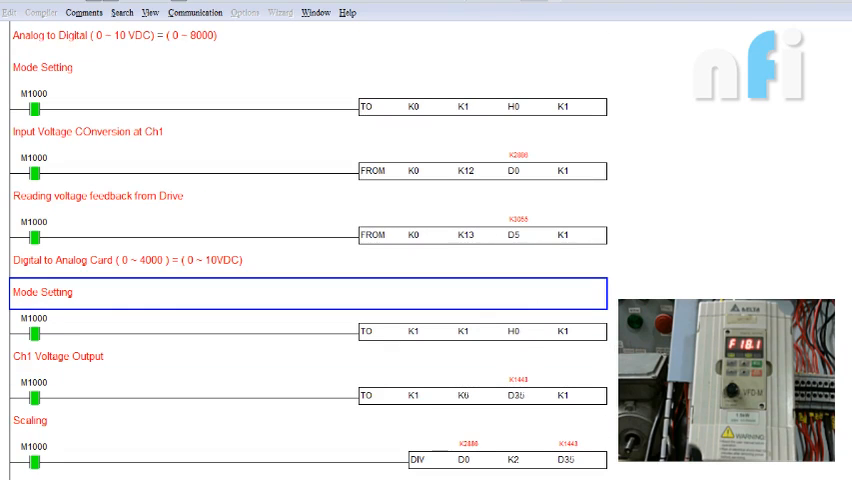